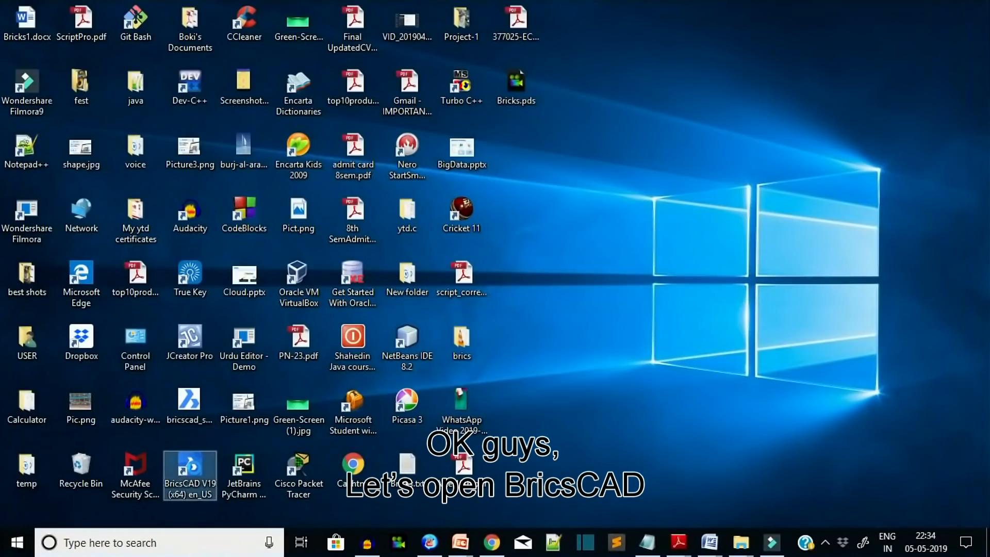
Launch BricsCAD V19 from its desktop shortcut's right-click Open option
right_click(190, 473)
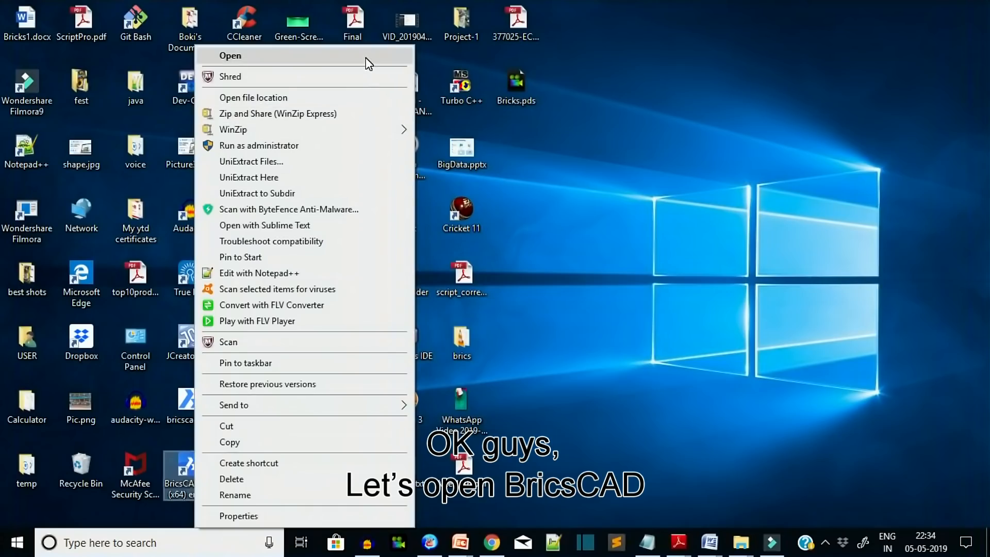
click(231, 55)
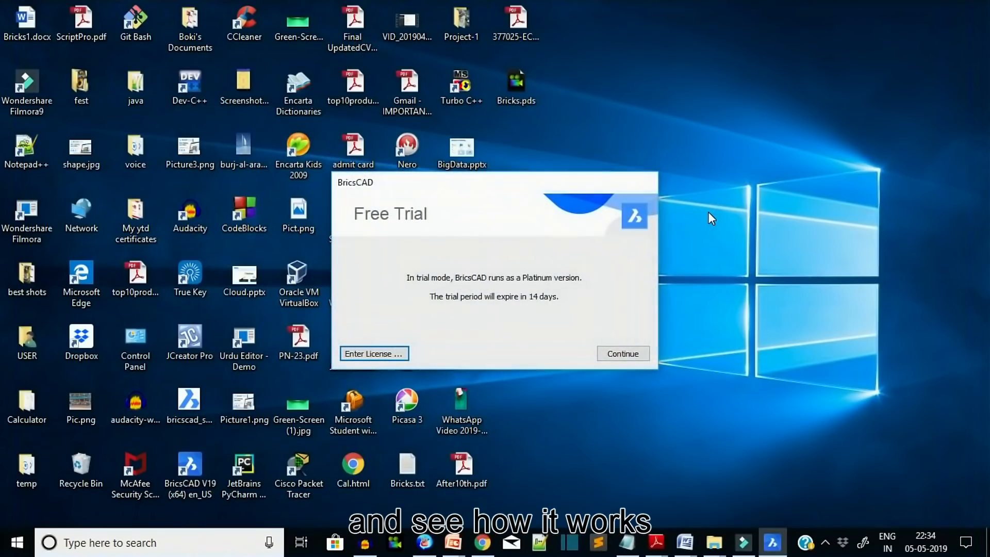
mouse_move(355, 219)
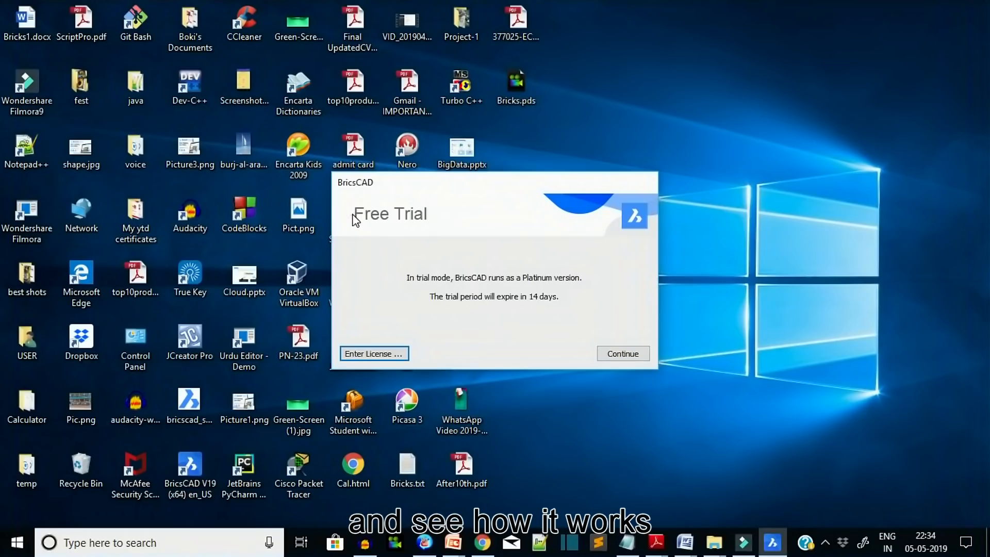
mouse_move(461, 241)
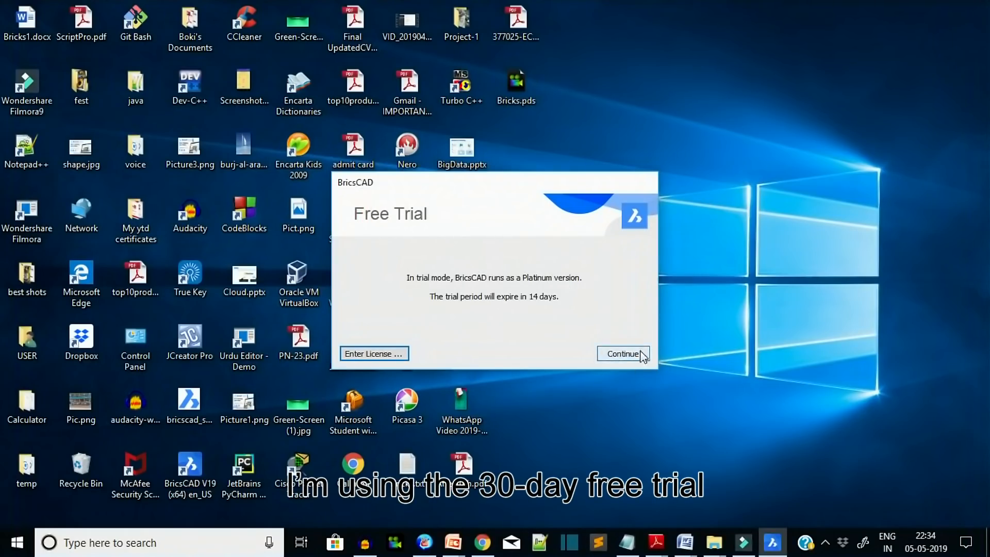
mouse_move(404, 369)
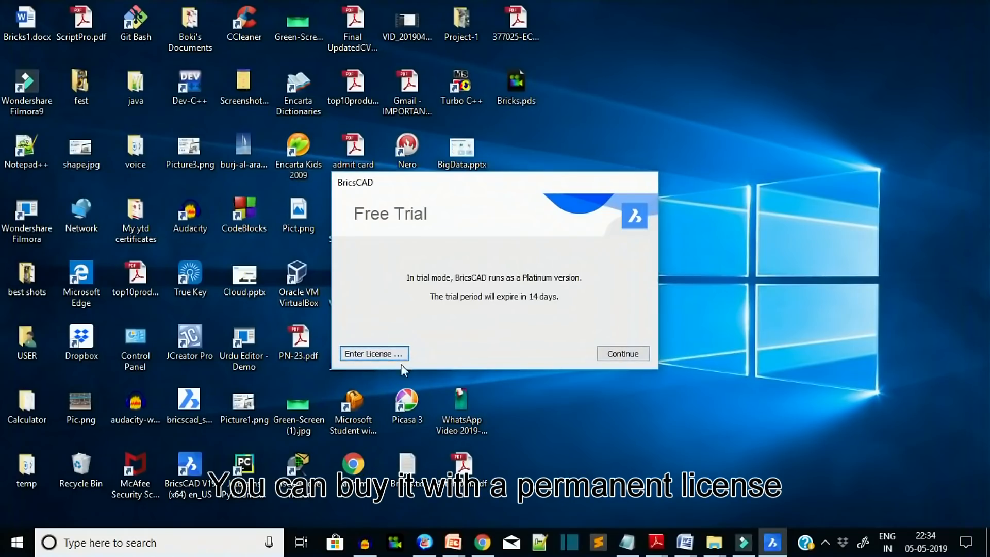
mouse_move(375, 363)
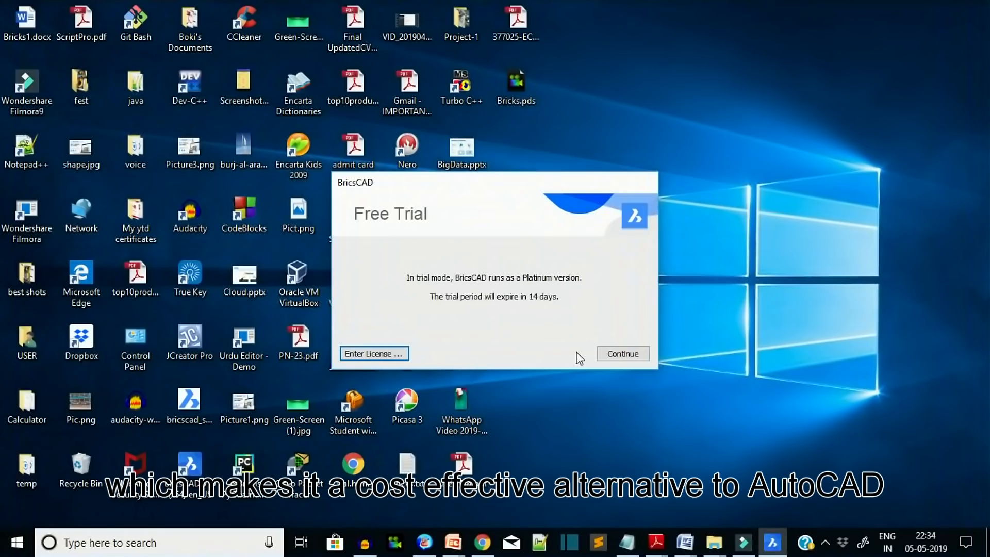
Dismiss the trial notice, browse Profile Presets, What's New and Tutorials, then return to Get Started
click(622, 353)
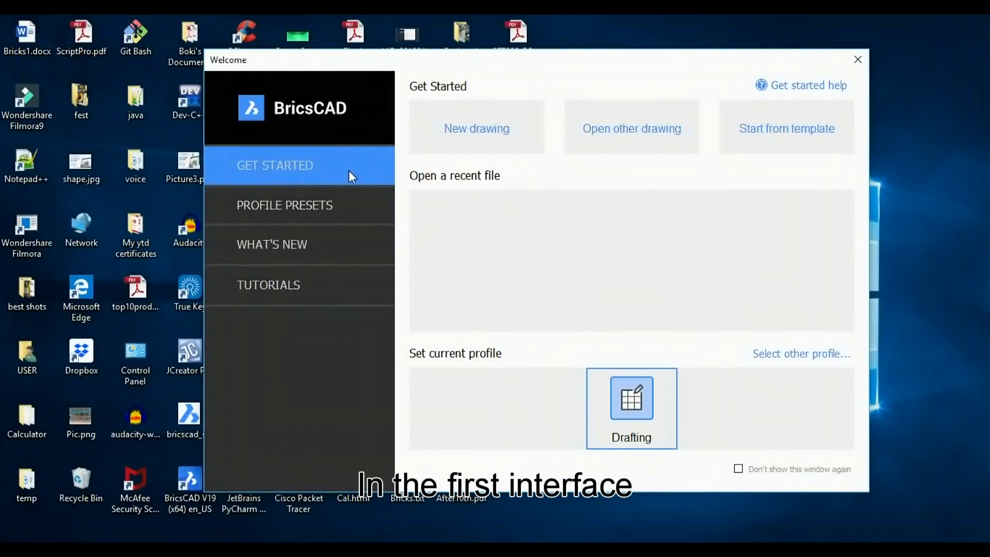
mouse_move(307, 212)
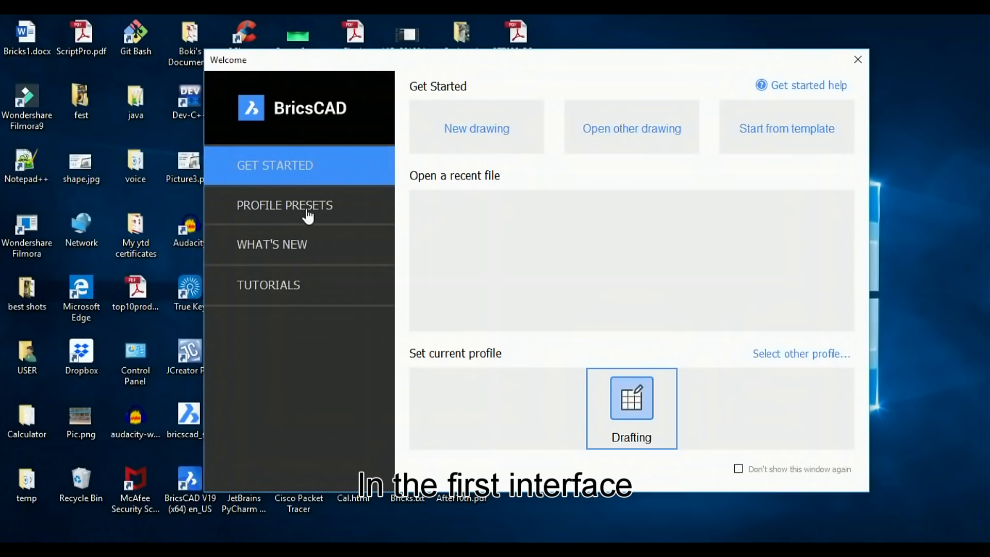
click(284, 205)
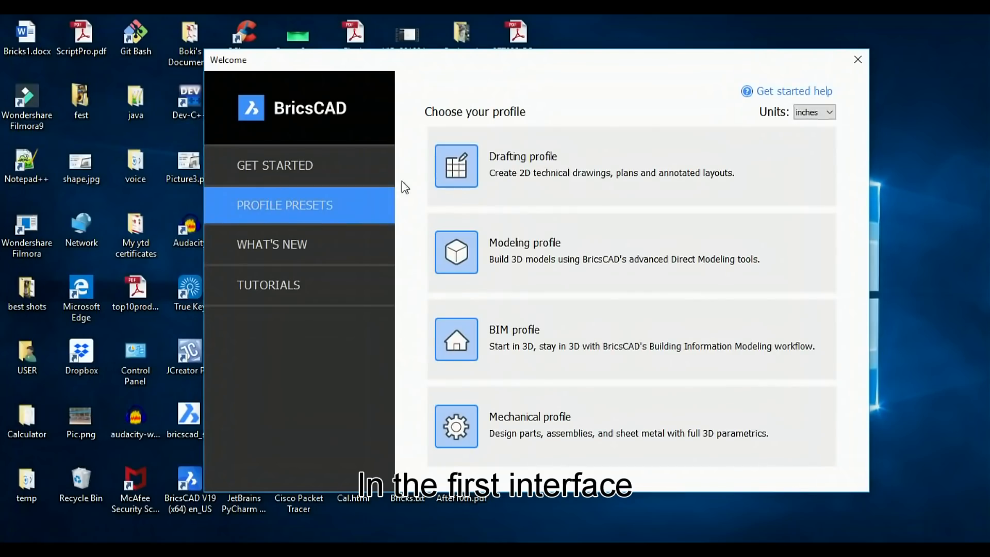
mouse_move(272, 245)
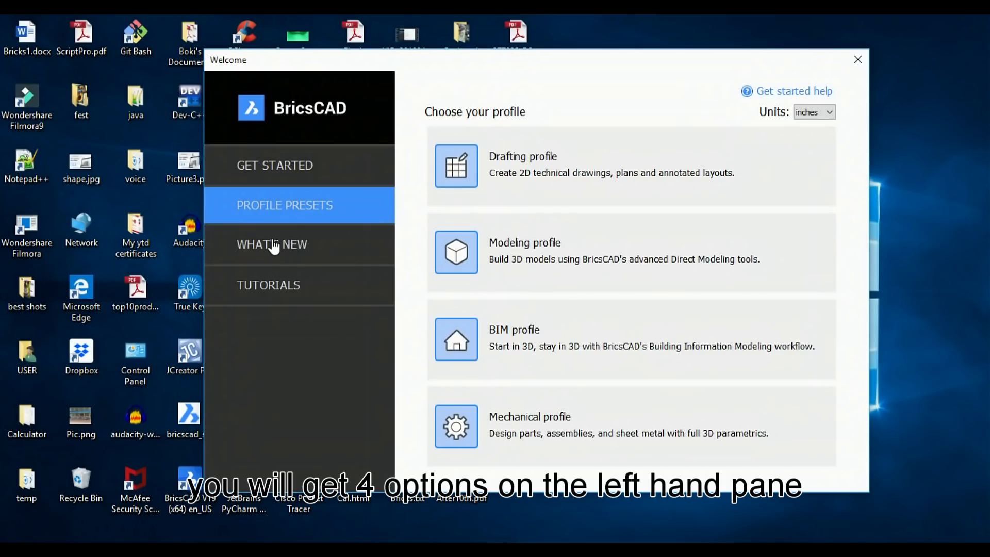
click(272, 244)
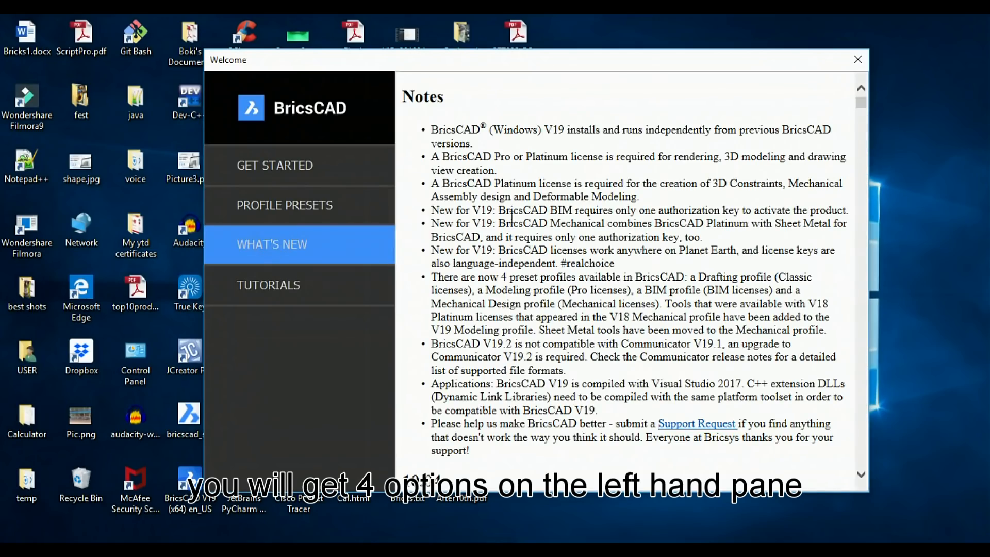
click(267, 285)
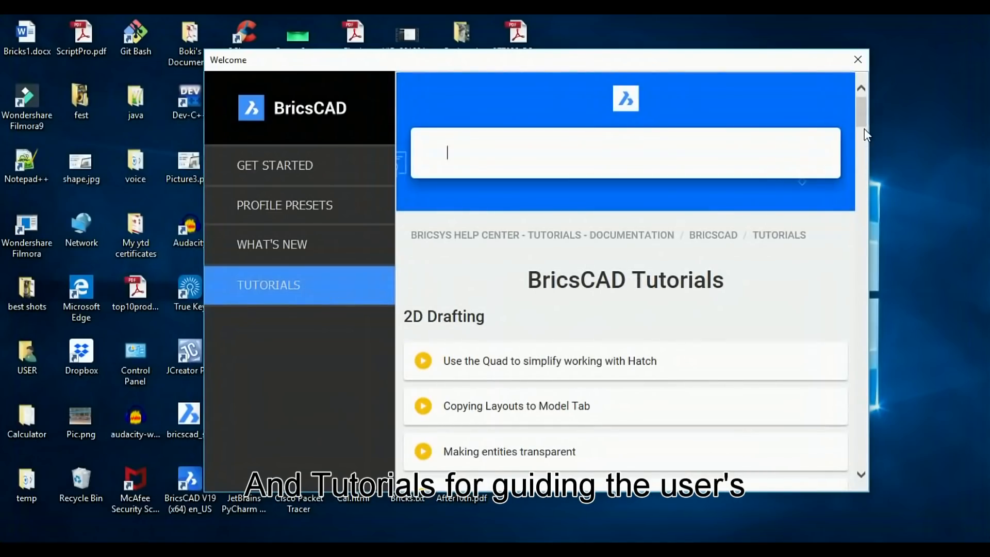
click(275, 166)
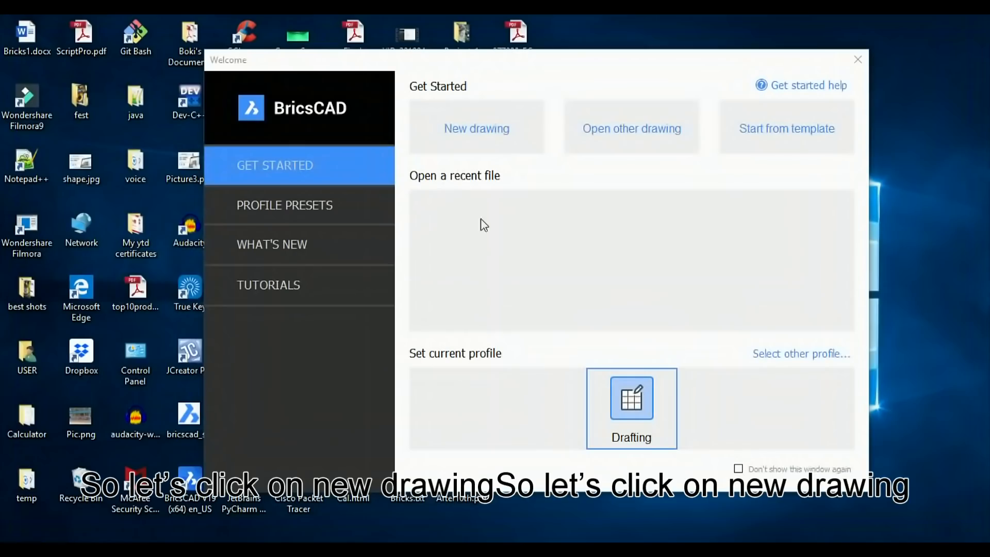
mouse_move(477, 128)
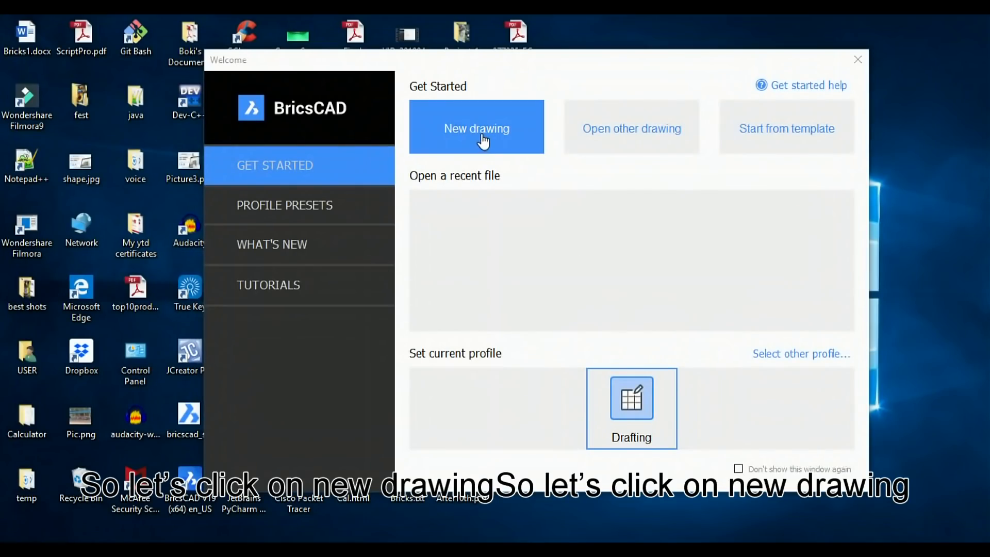
mouse_move(477, 133)
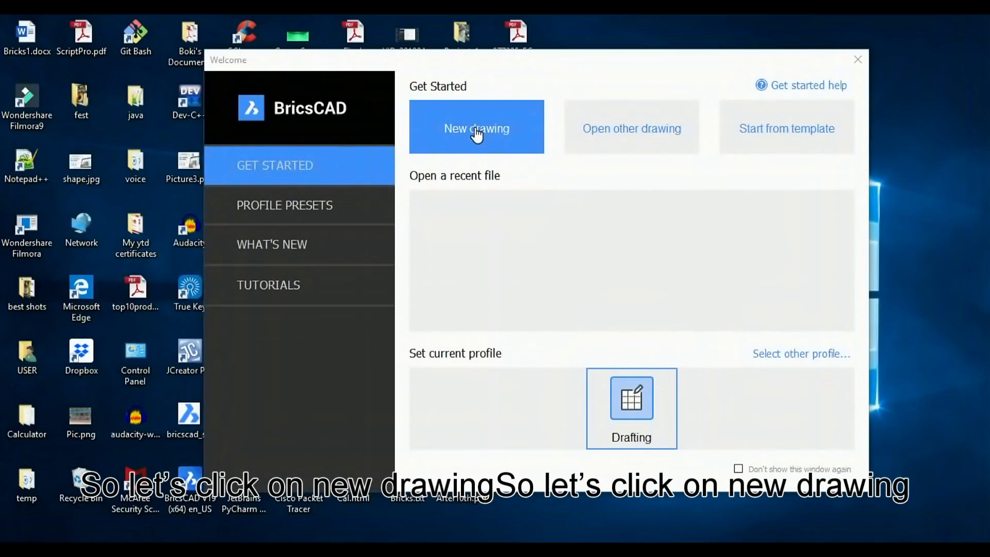
click(476, 128)
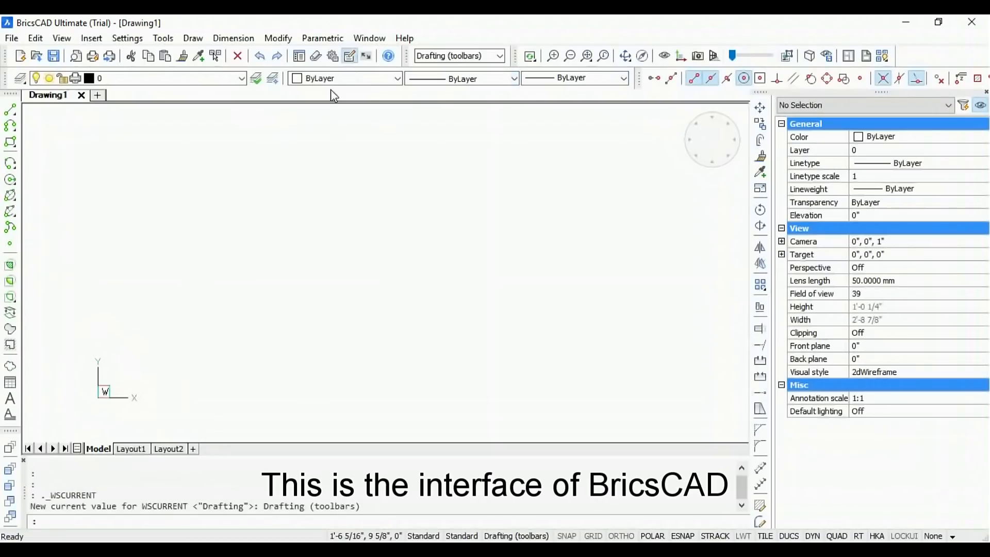
mouse_move(321, 127)
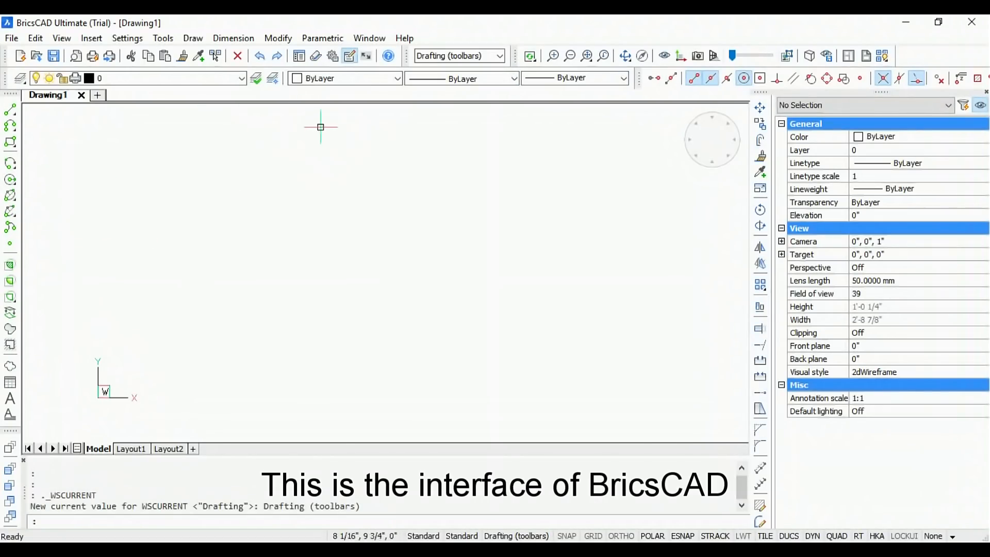
mouse_move(19, 56)
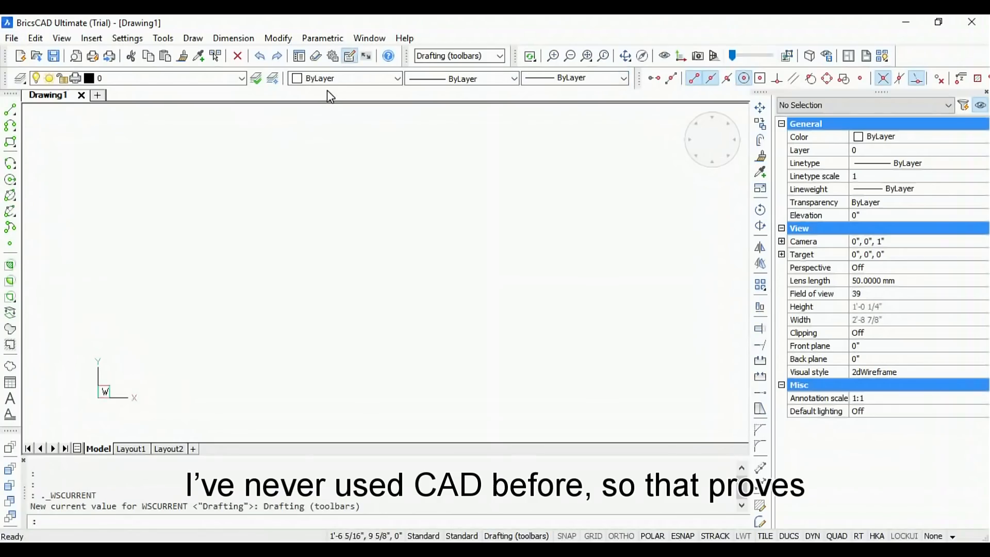
mouse_move(322, 129)
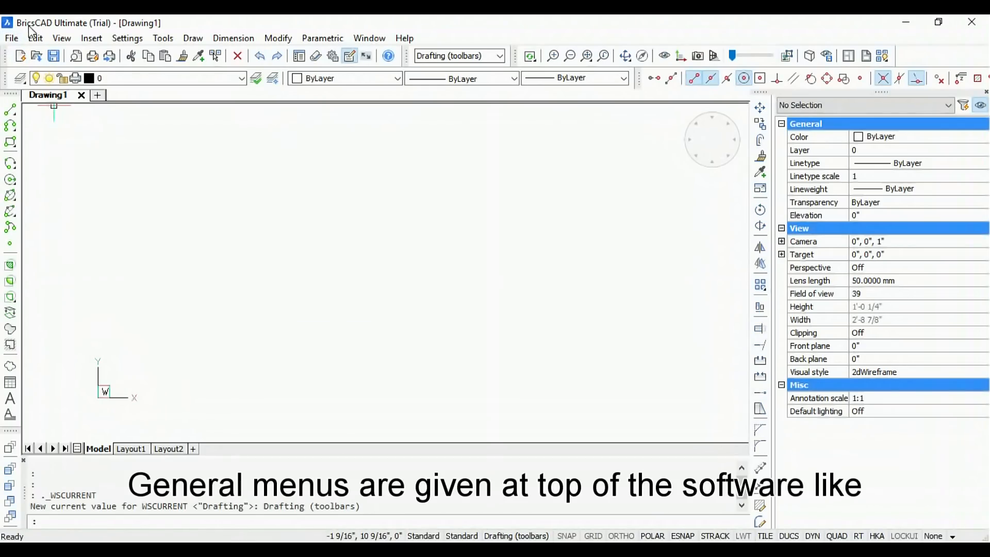
mouse_move(61, 38)
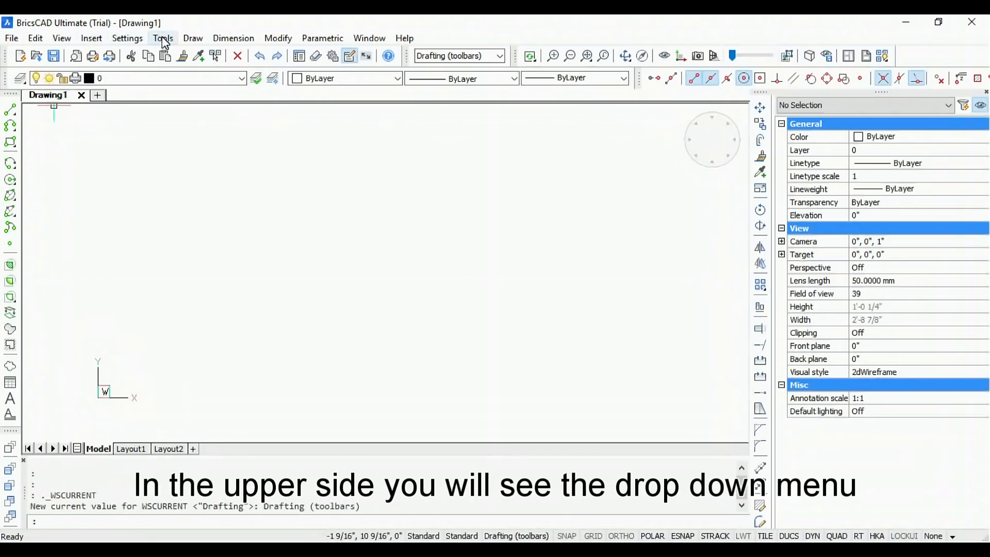
mouse_move(253, 19)
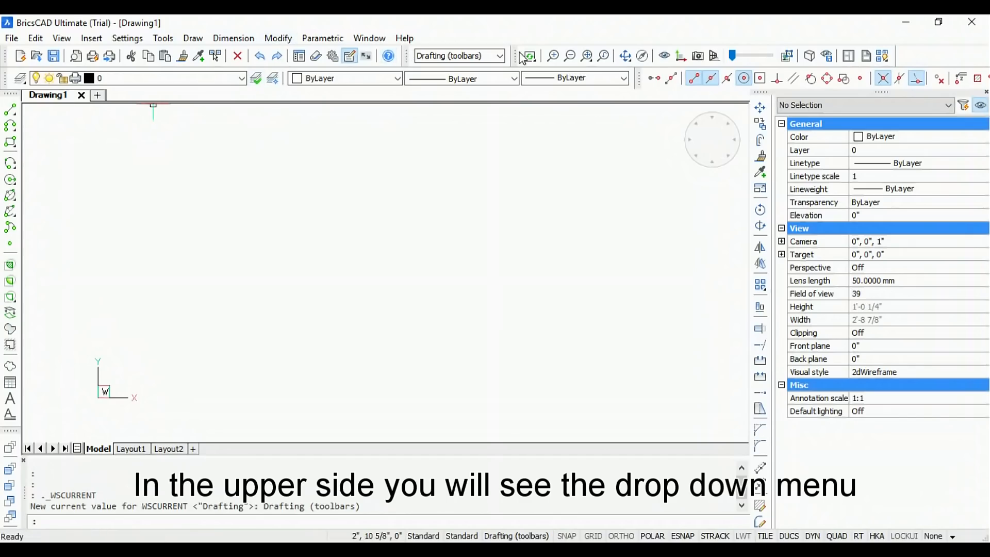
Show the workspace list with Drafting, Modeling, Mechanical and BIM options
click(499, 56)
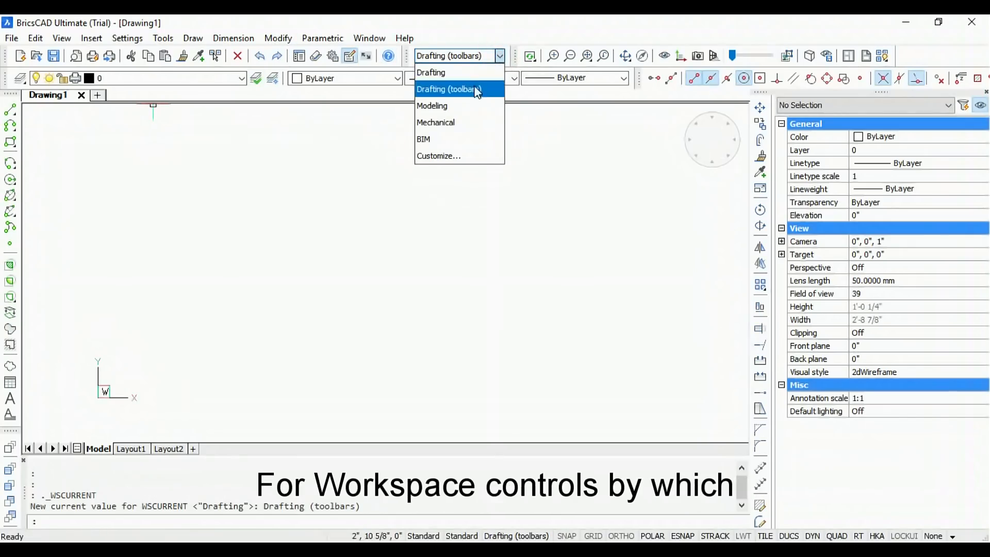
mouse_move(445, 94)
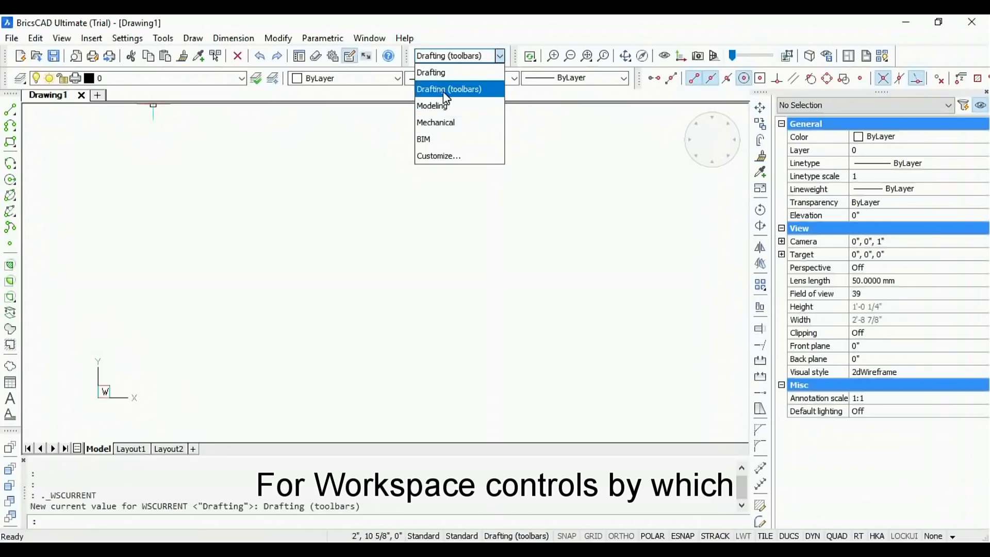
mouse_move(435, 122)
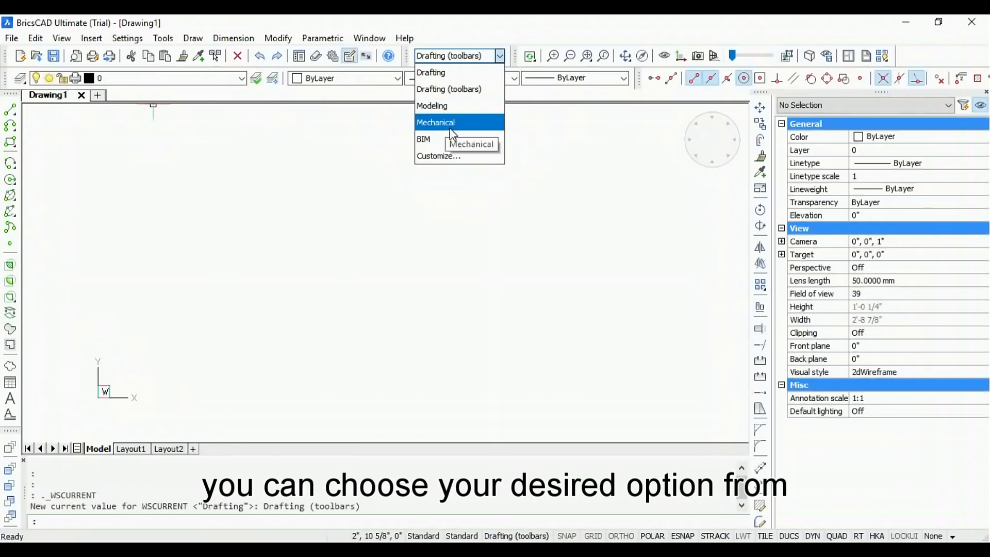
mouse_move(439, 122)
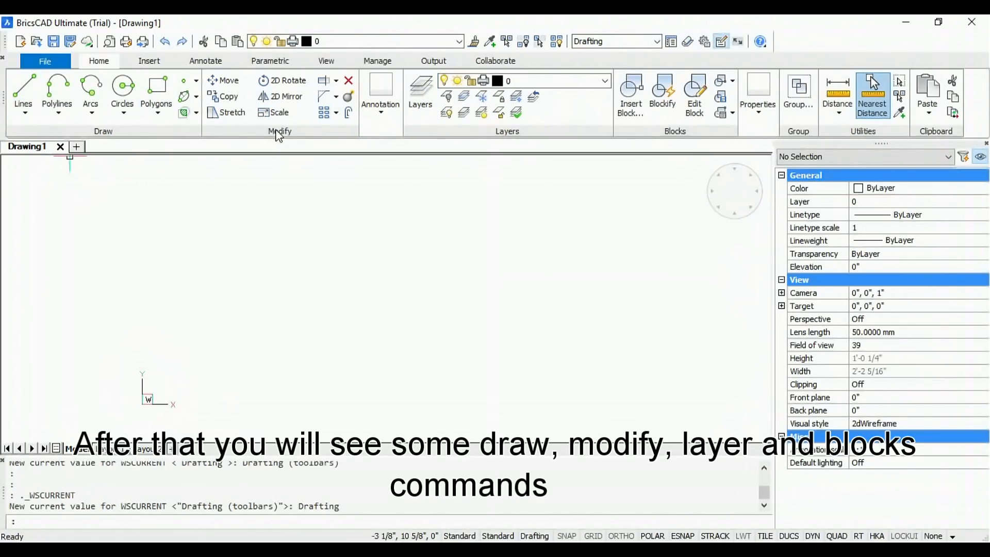
mouse_move(279, 113)
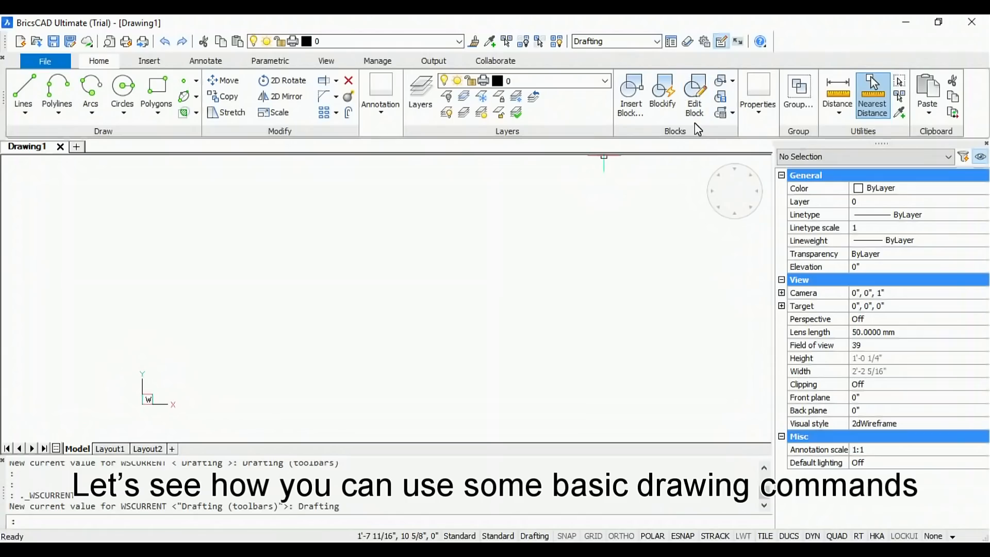
mouse_move(366, 433)
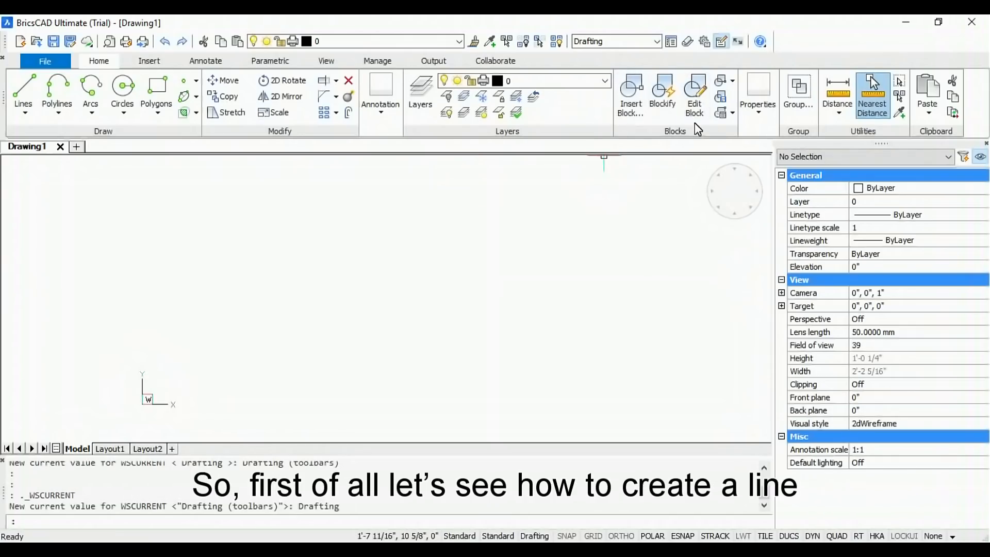
mouse_move(366, 433)
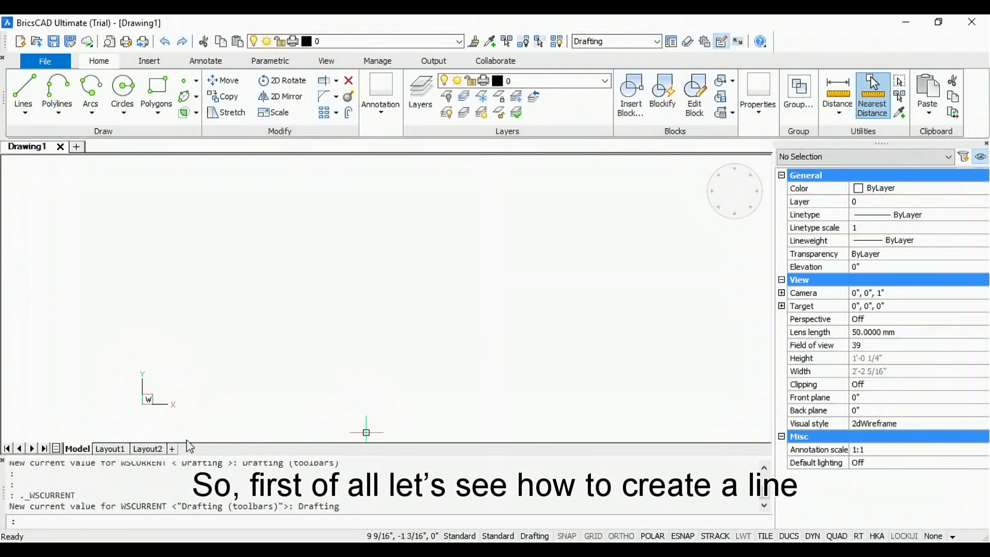
mouse_move(23, 92)
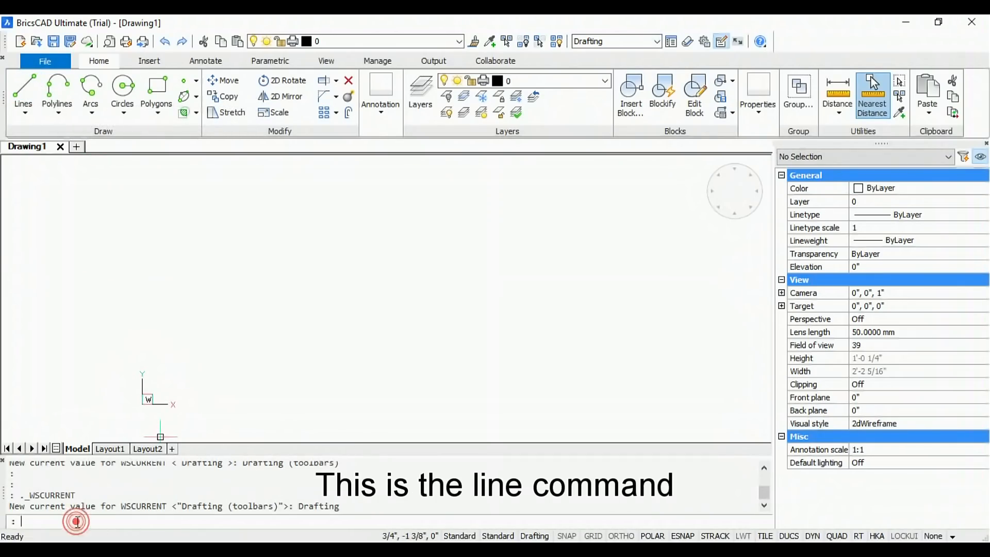
Start the LINE command with L to draw the first line
text(L)
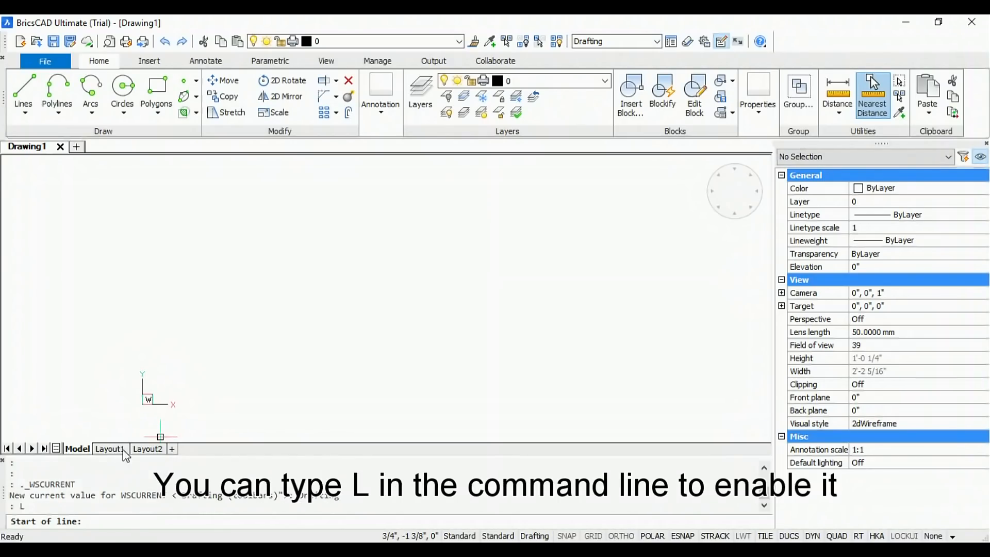
mouse_move(277, 334)
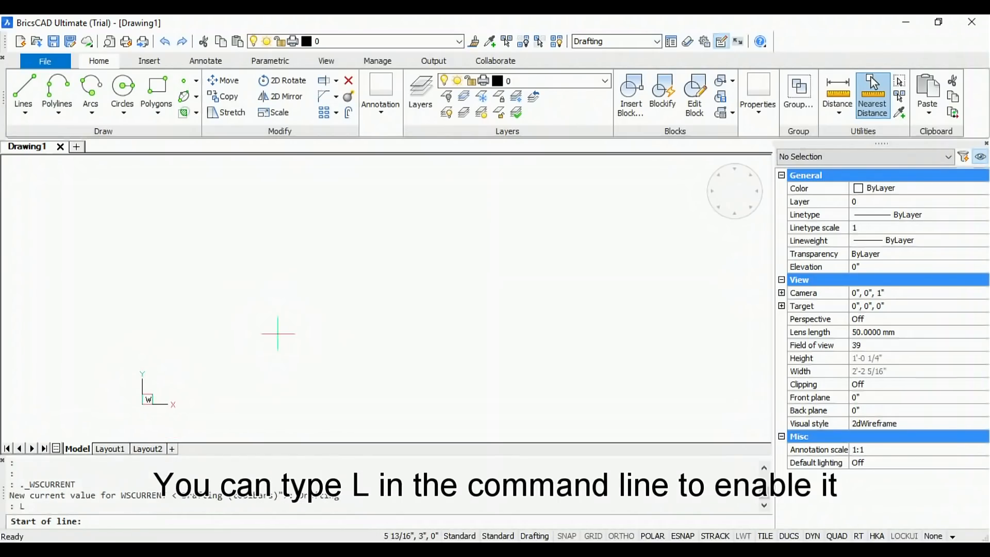
mouse_move(350, 341)
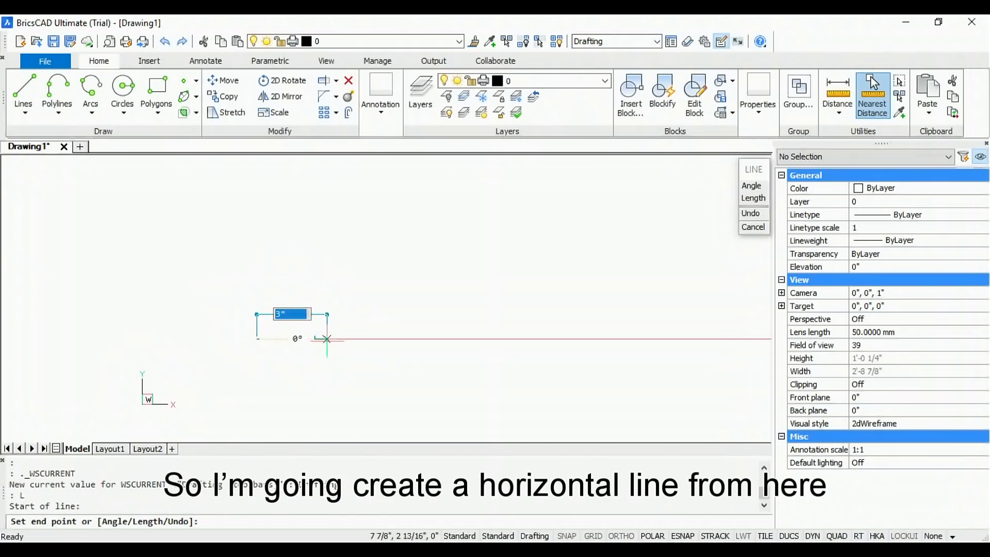
mouse_move(439, 340)
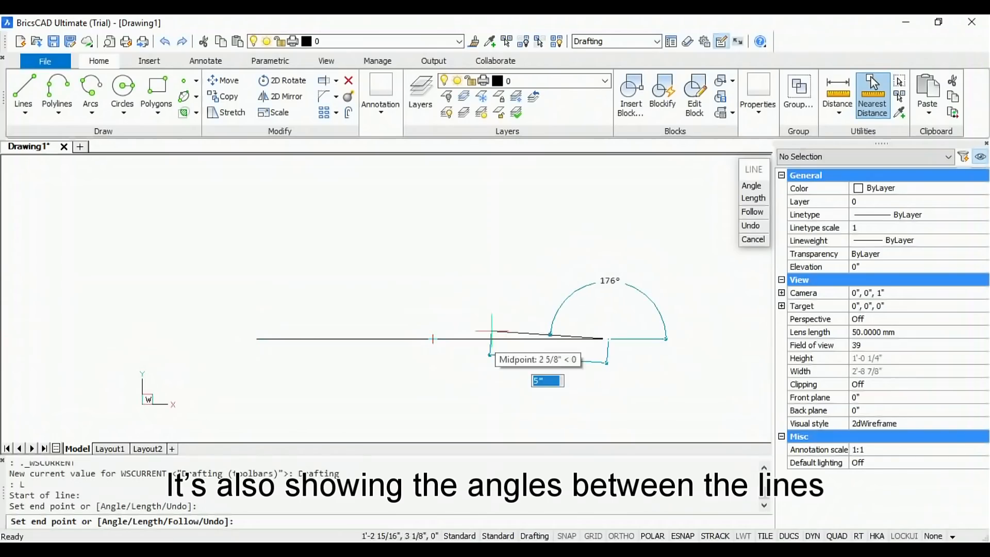
mouse_move(608, 280)
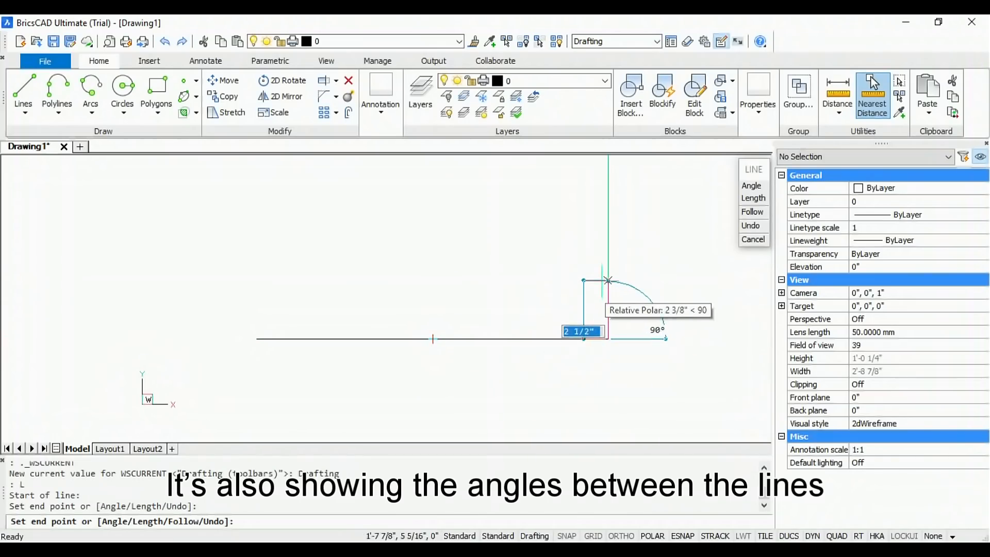
mouse_move(608, 222)
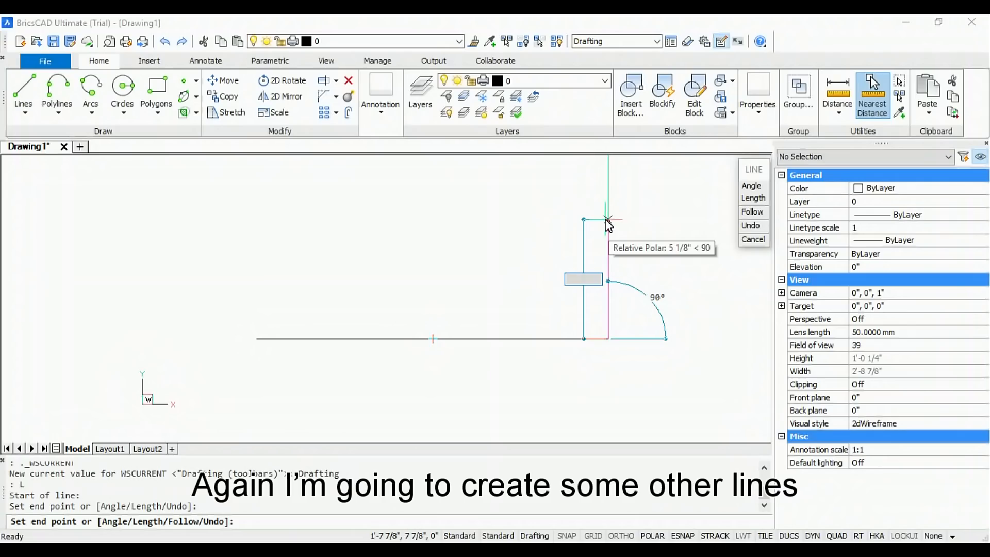
Draw segments of lengths 5 and 10, then undo the mistaken segment
text(5)
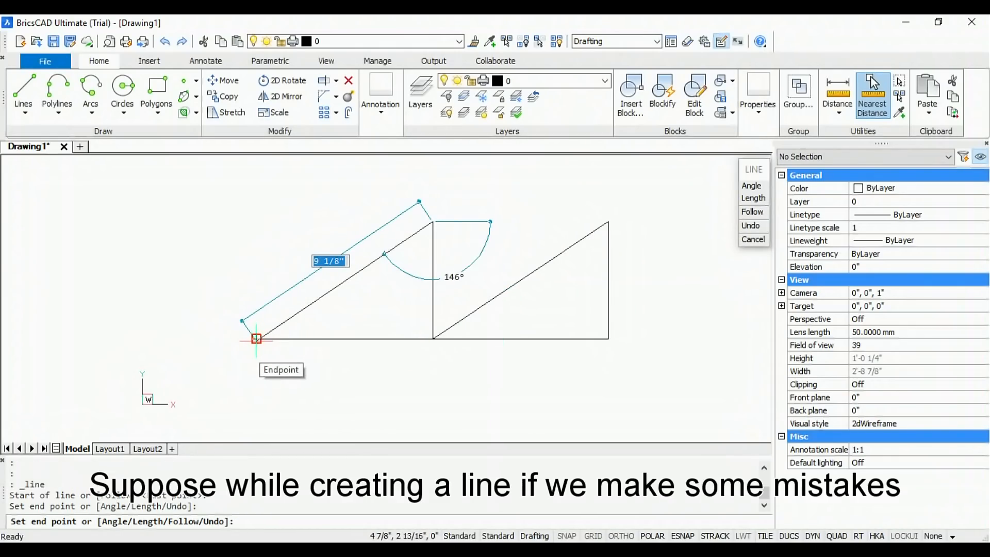
text(10)
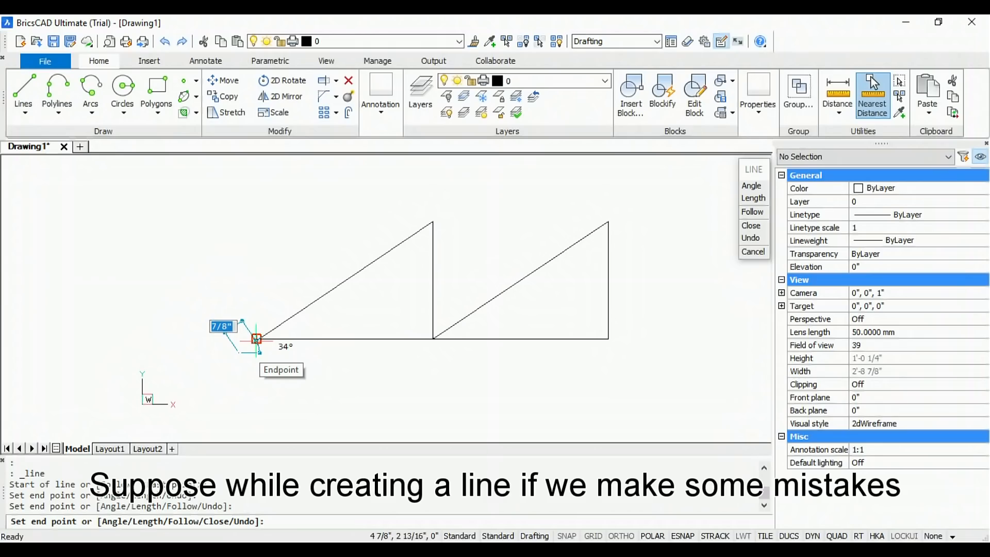
mouse_move(391, 287)
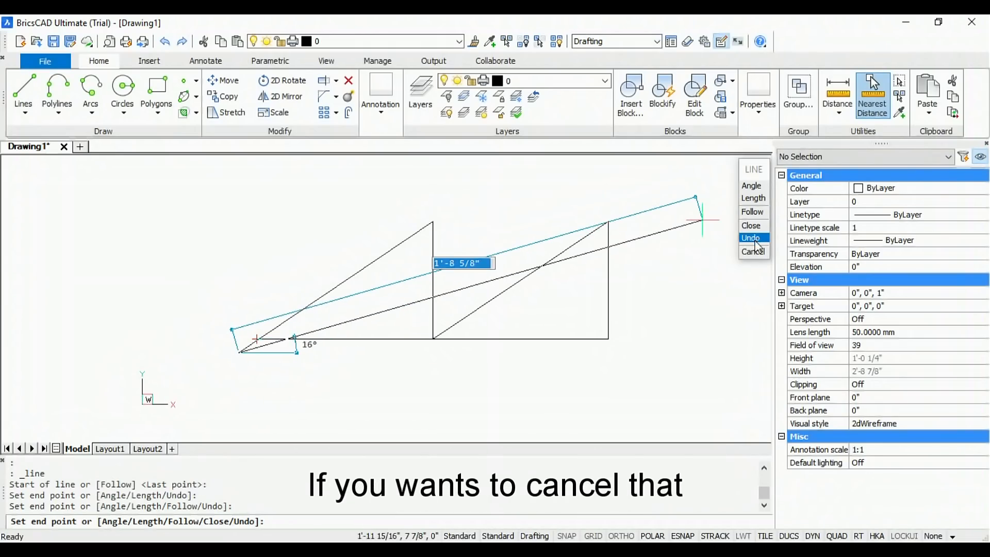
click(751, 238)
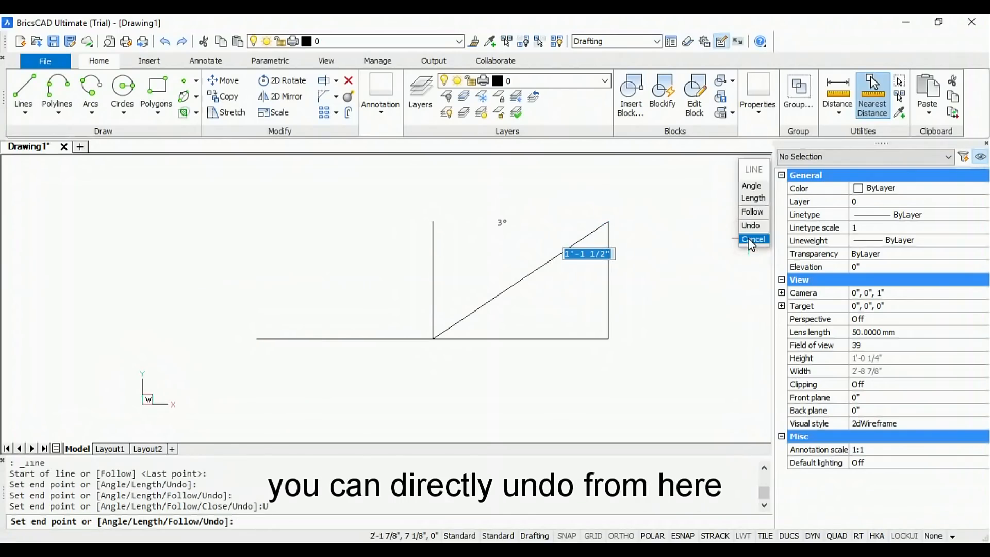